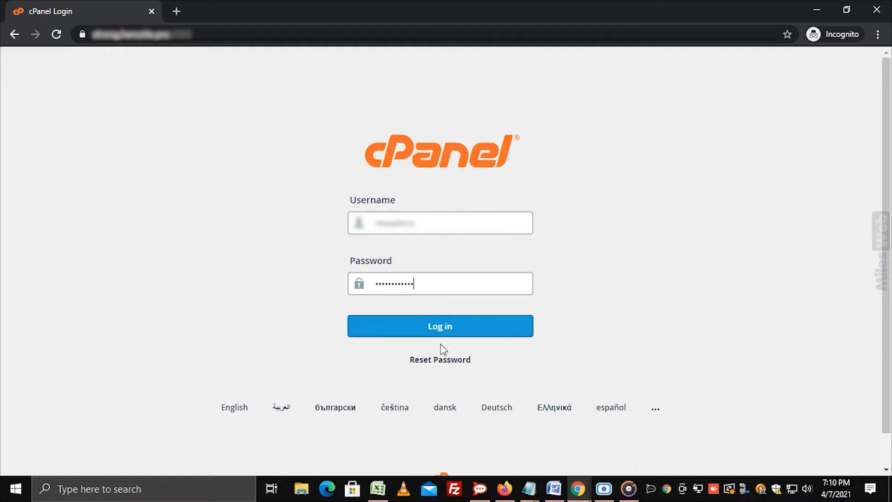
Sign in to the cPanel hosting account with the entered username and password.
{"action": "left_click", "coordinate": [440, 326]}
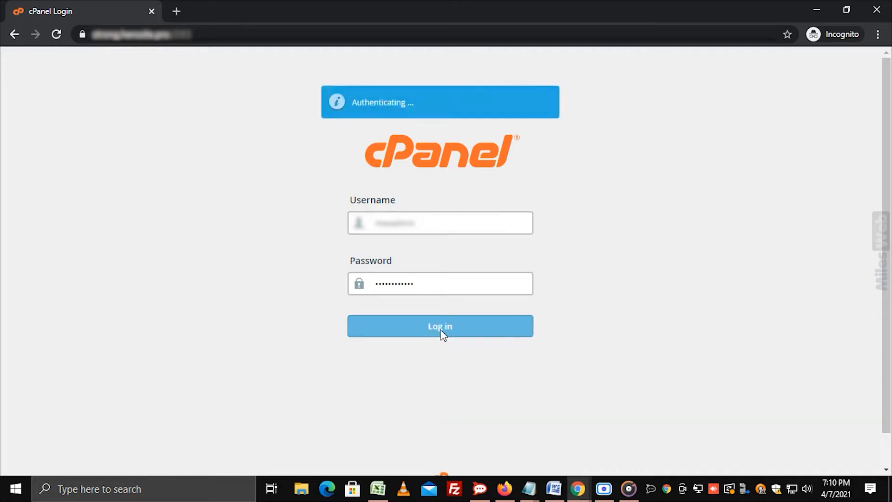
{"action": "left_click", "coordinate": [440, 326]}
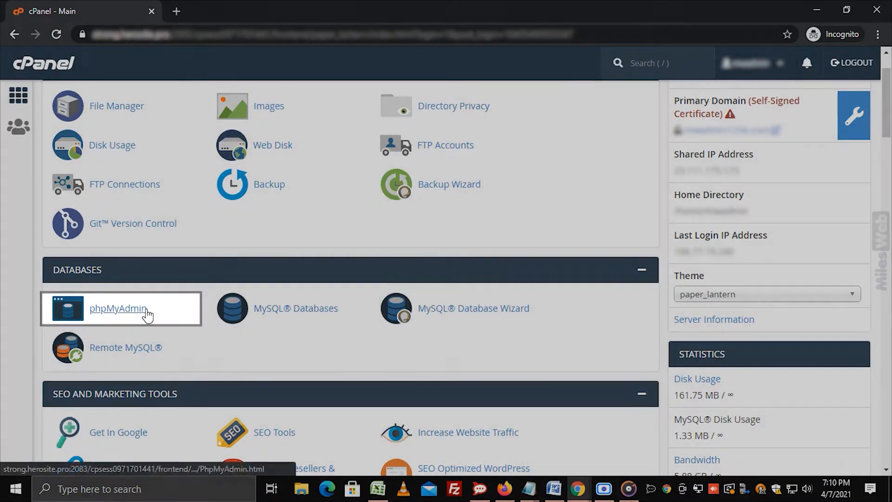
Launch phpMyAdmin from the Databases section of the cPanel dashboard.
{"action": "left_click", "coordinate": [119, 308]}
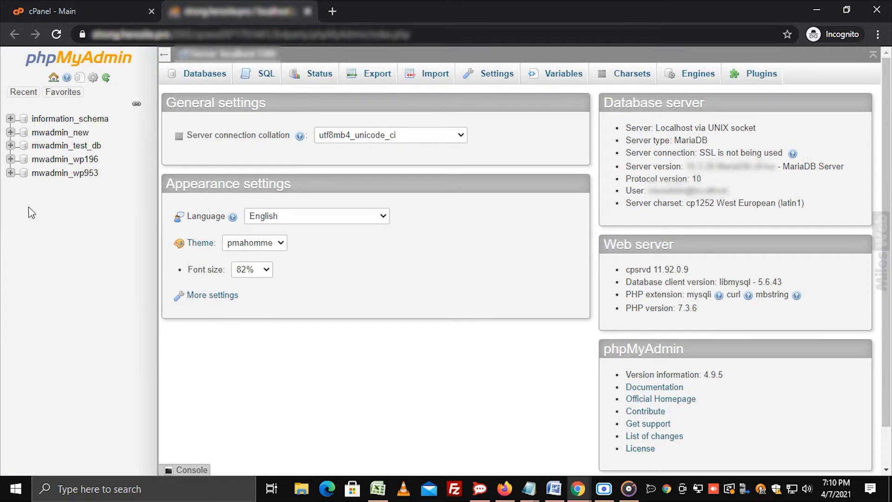
Expand the mwadmin_wp196 database in the navigation tree to list its tables.
{"action": "left_click", "coordinate": [10, 159]}
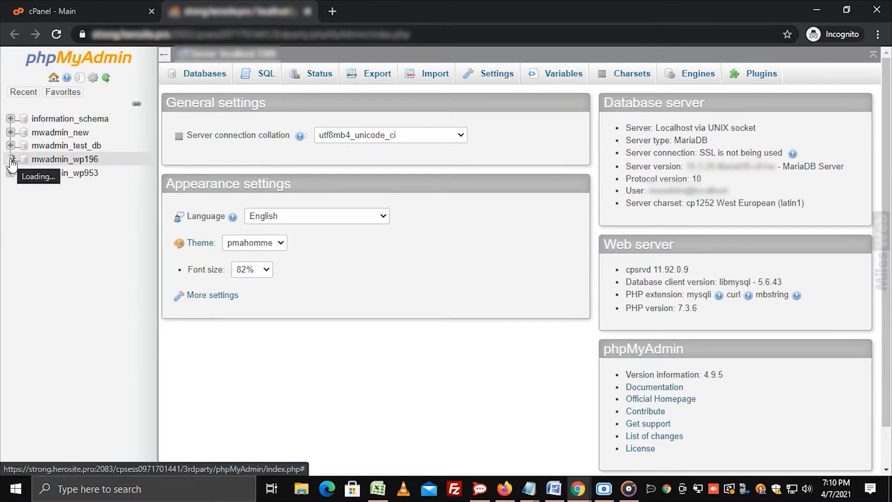
{"action": "left_click", "coordinate": [10, 162]}
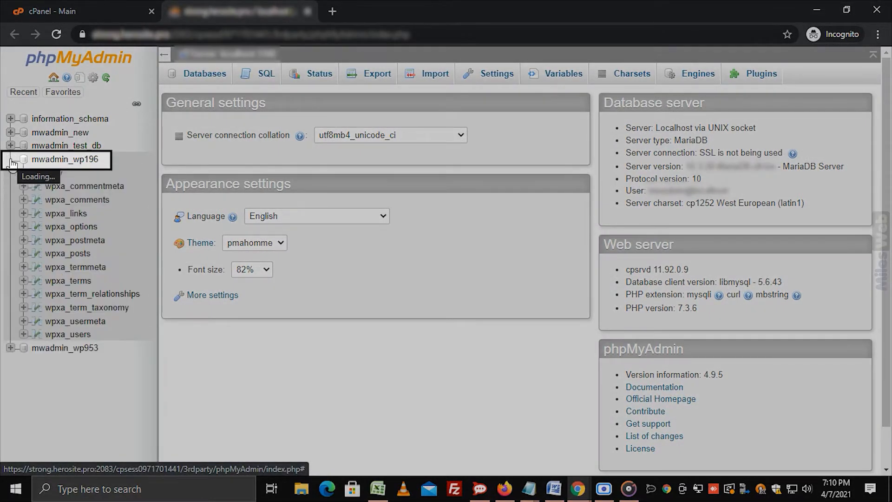
{"action": "left_click", "coordinate": [10, 159]}
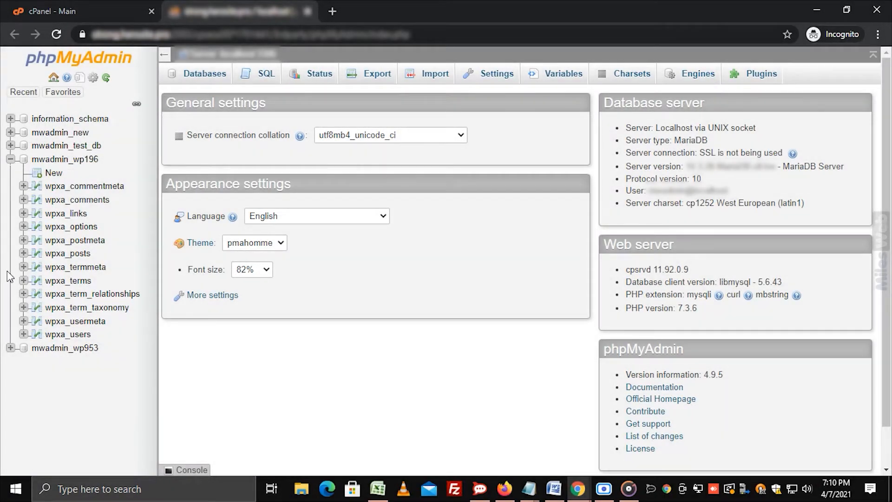
{"action": "left_click", "coordinate": [67, 334]}
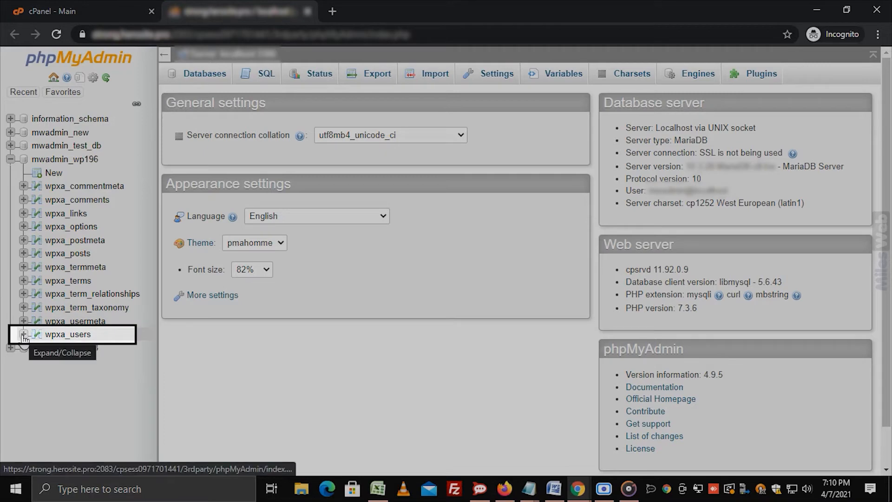
Expand wpxa_users and show its structure with its ten columns.
{"action": "left_click", "coordinate": [23, 336]}
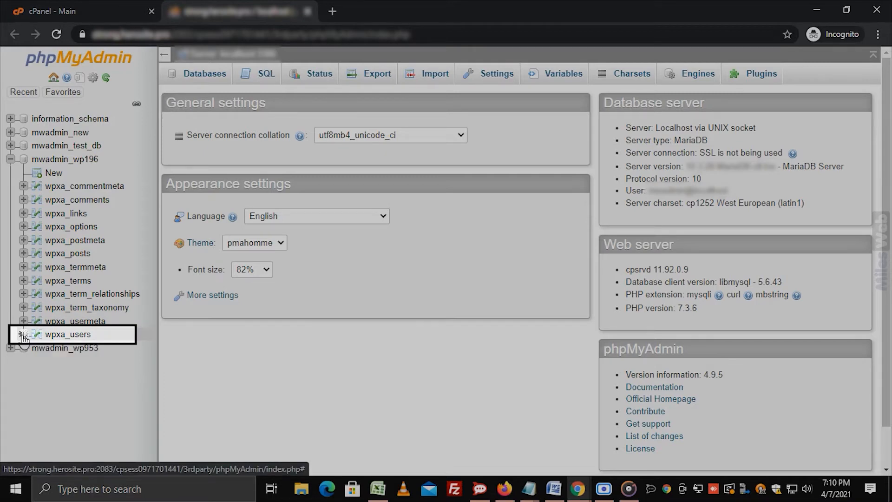
{"action": "left_click", "coordinate": [22, 333]}
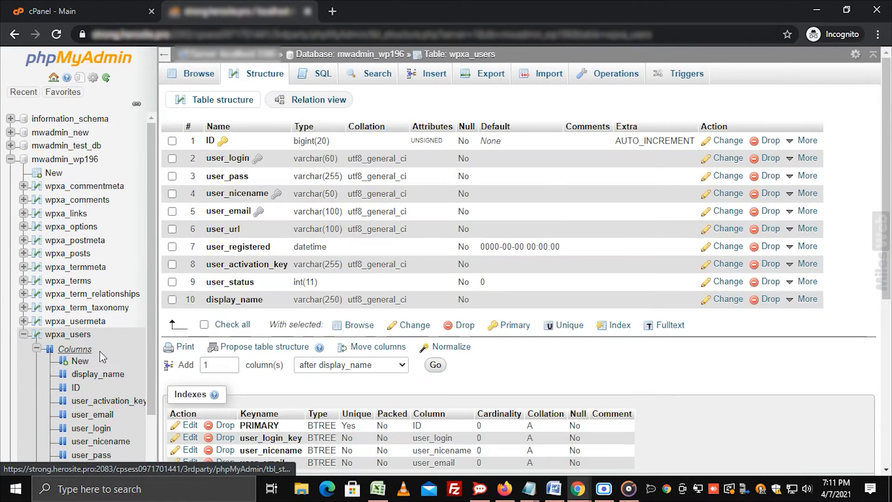
Select the display_name column in wpxa_users and request its drop.
{"action": "left_click", "coordinate": [173, 299]}
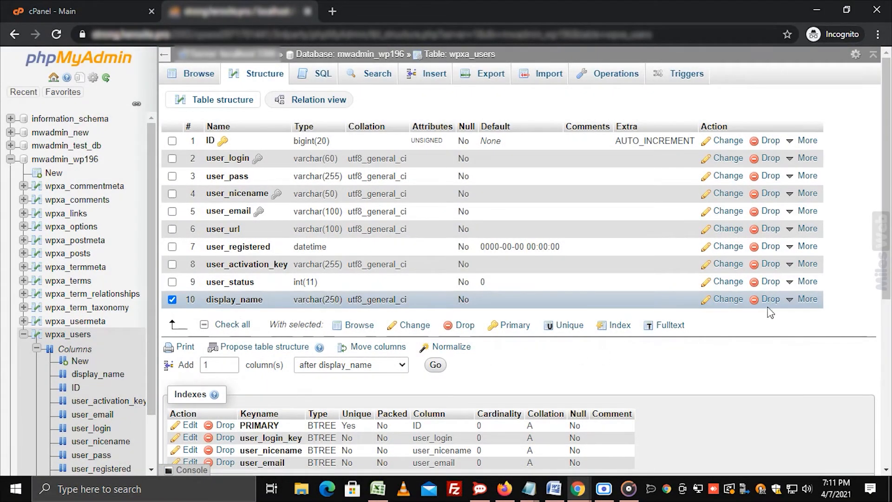
{"action": "mouse_move", "coordinate": [768, 298]}
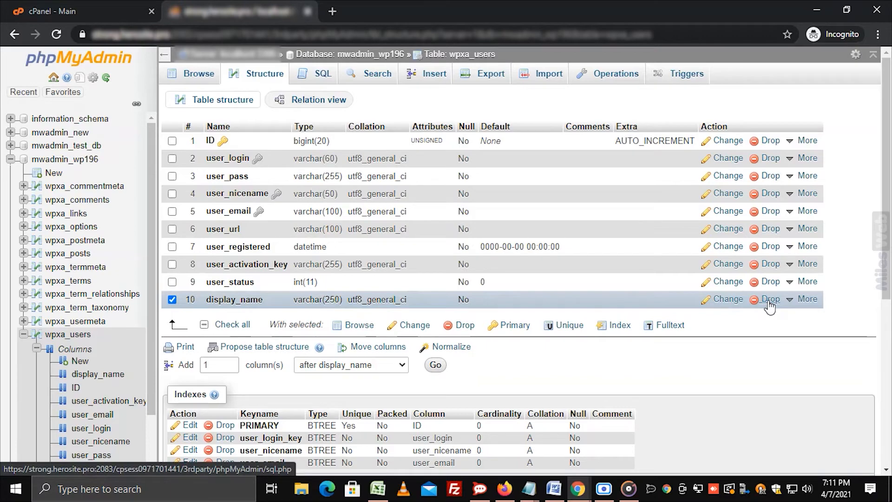
{"action": "left_click", "coordinate": [770, 299]}
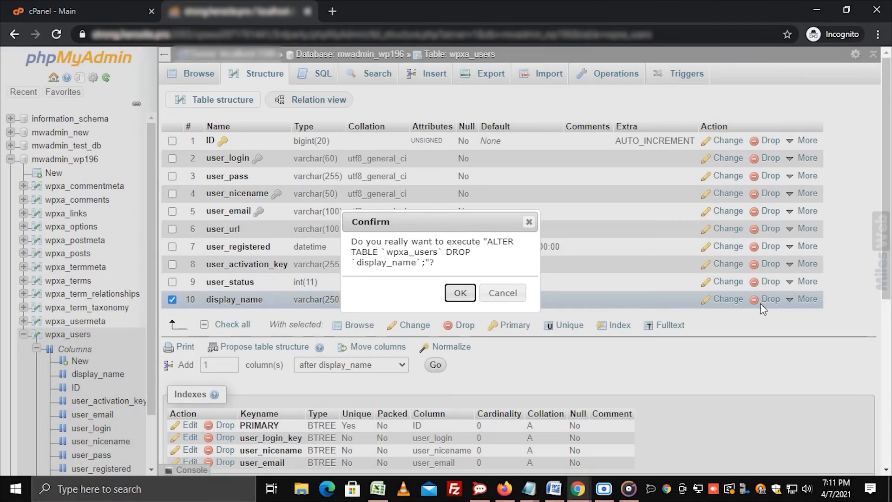
{"action": "mouse_move", "coordinate": [754, 313]}
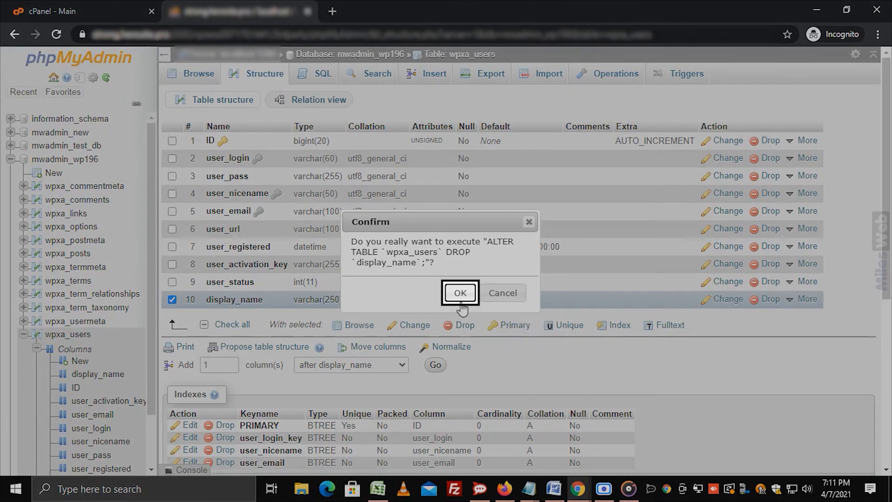
Confirm the ALTER TABLE dropping display_name from wpxa_users.
{"action": "left_click", "coordinate": [460, 293]}
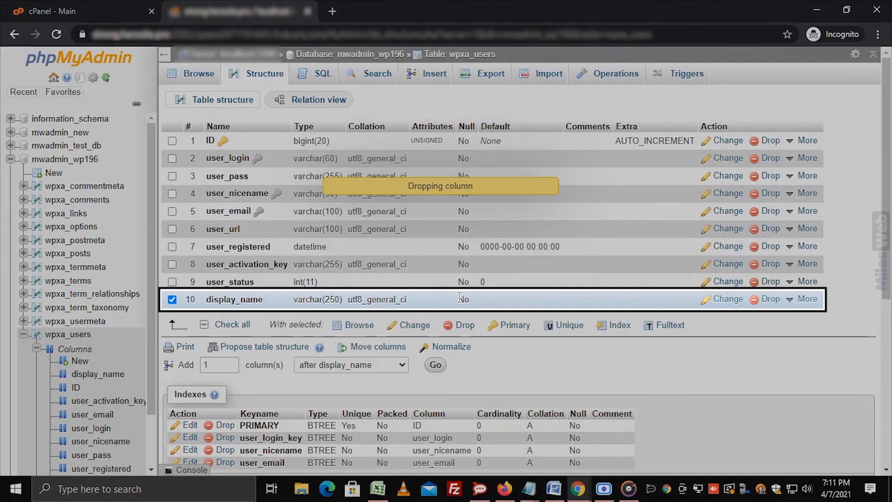
Let the drop finish so wpxa_users shows nine columns without display_name.
{"action": "left_click", "coordinate": [766, 298]}
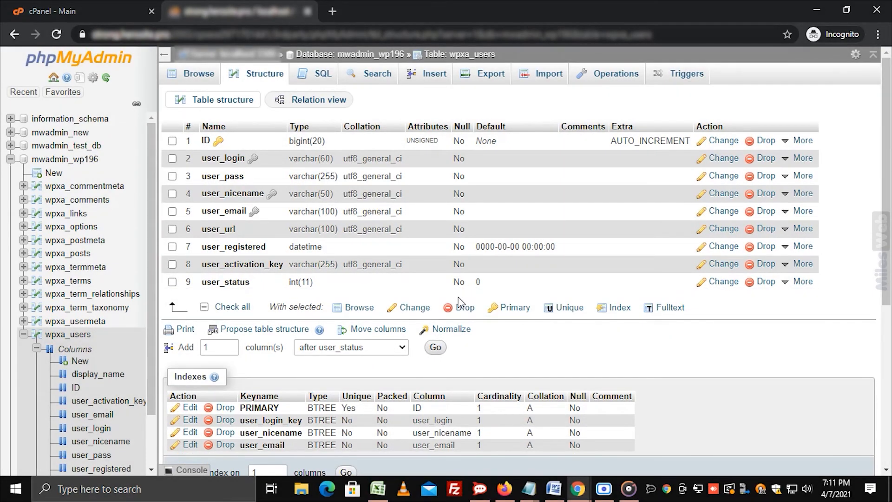